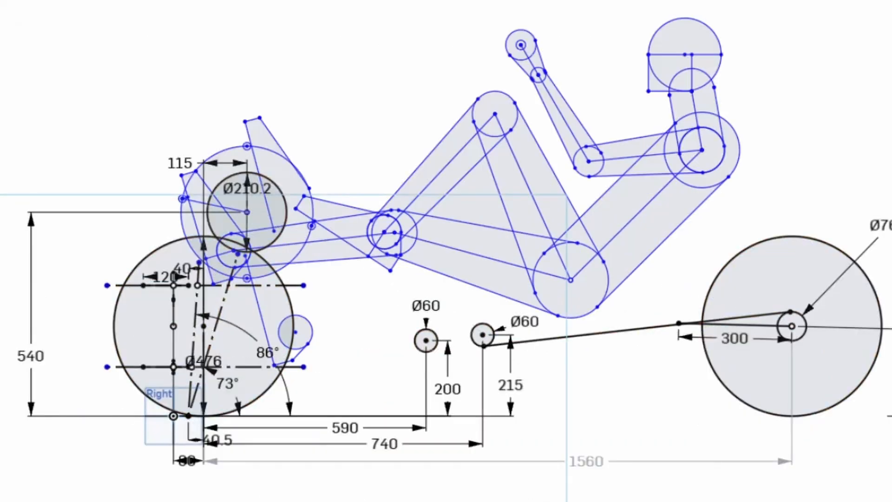
mouse_move(56, 494)
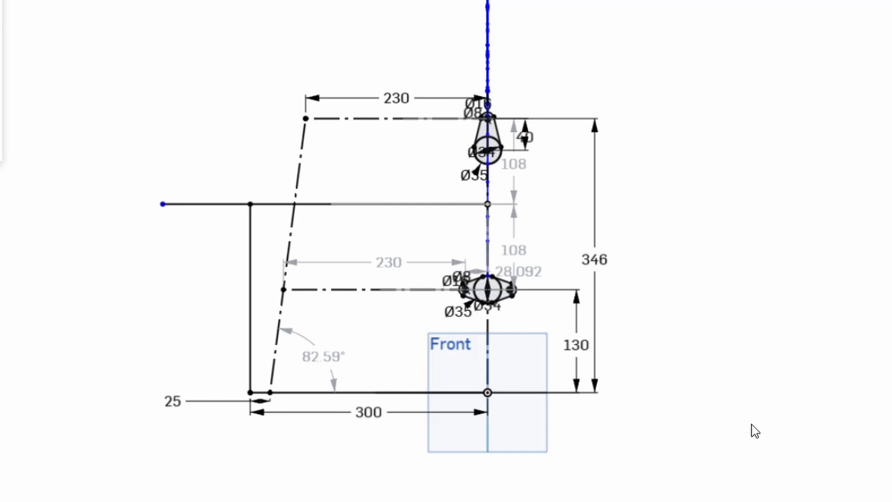
mouse_move(772, 425)
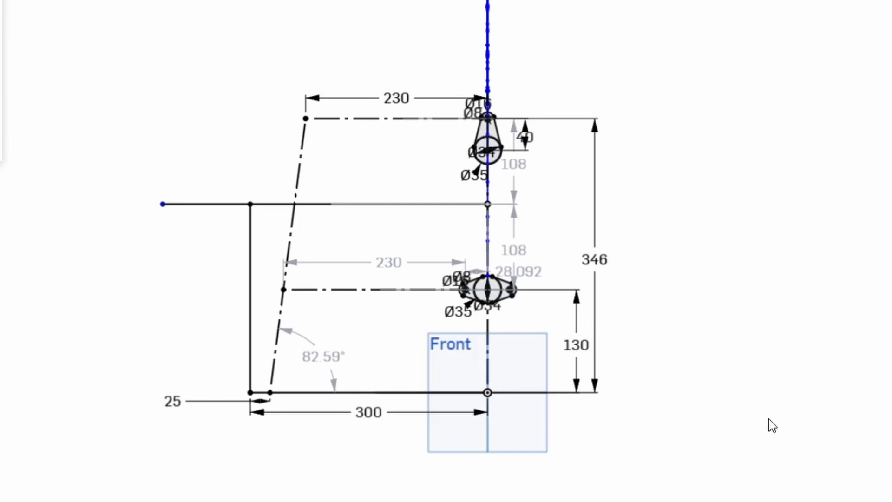
mouse_move(635, 457)
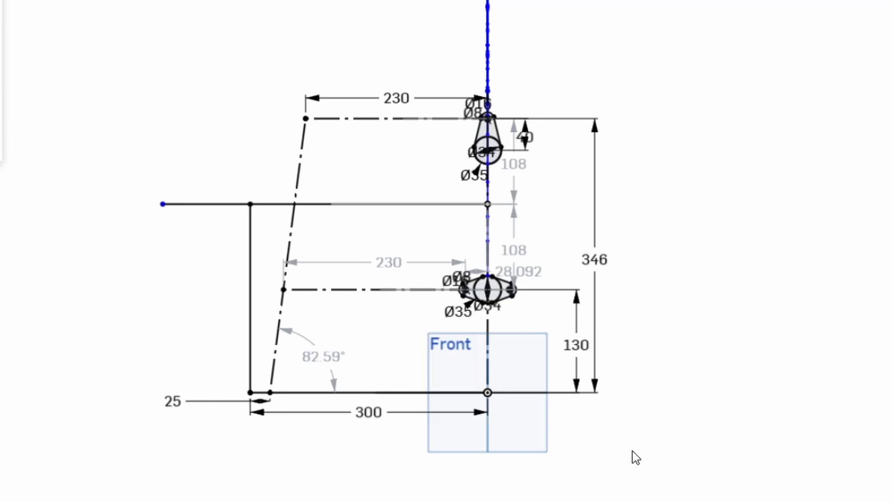
mouse_move(741, 413)
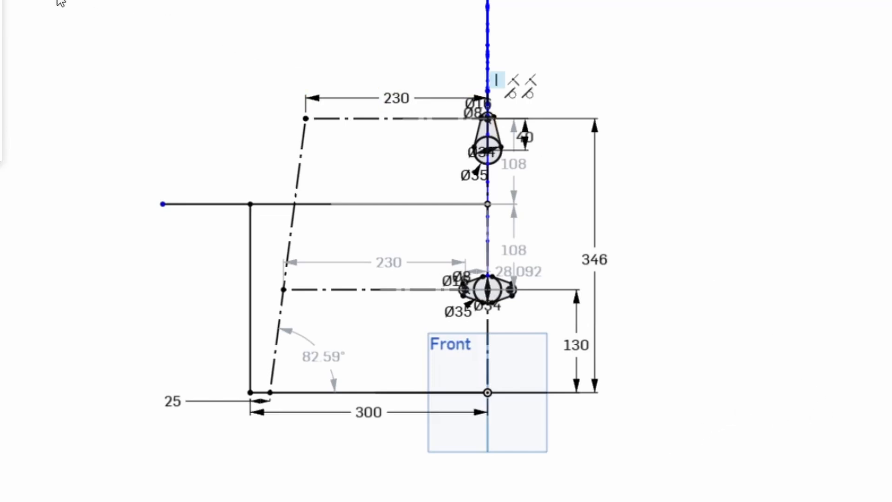
mouse_move(47, 381)
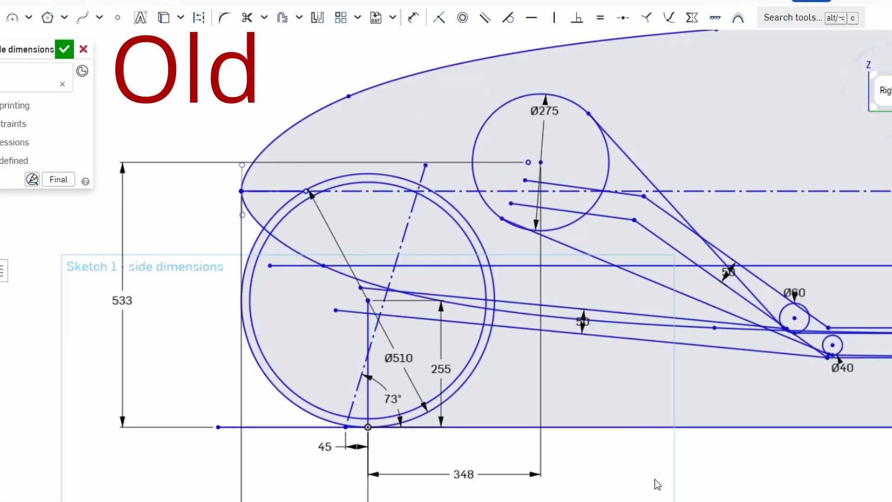
mouse_move(650, 465)
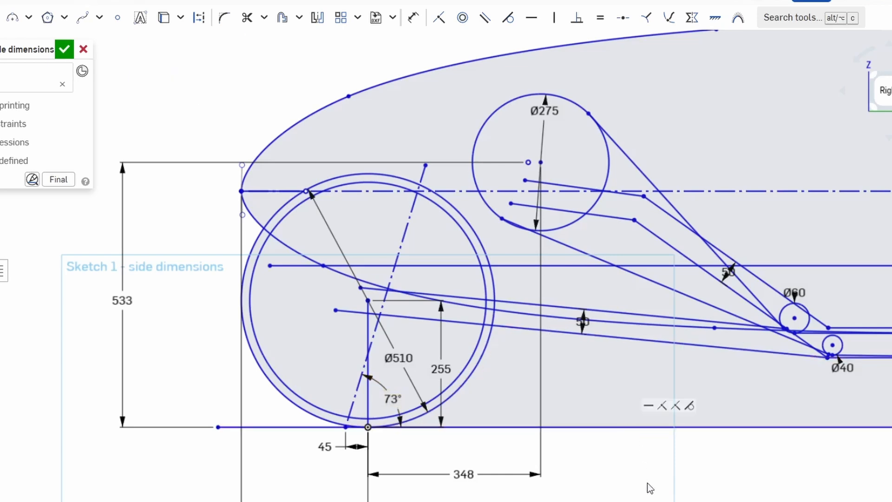
mouse_move(640, 490)
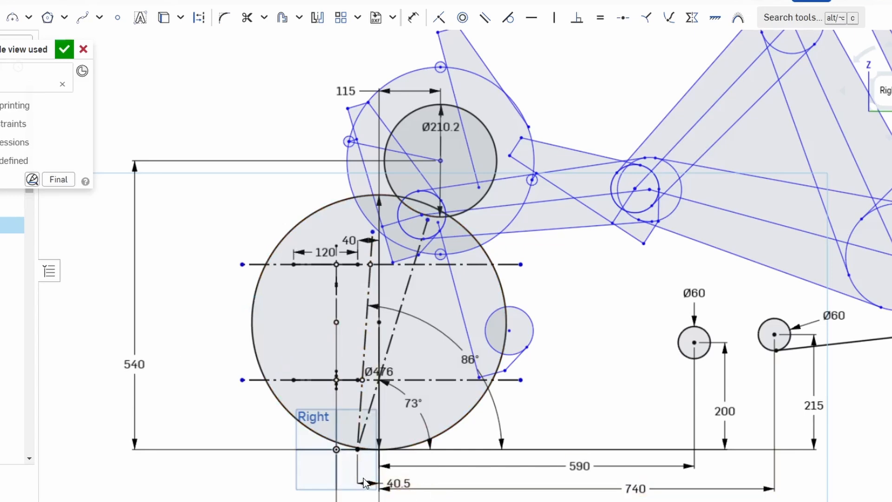
mouse_move(605, 313)
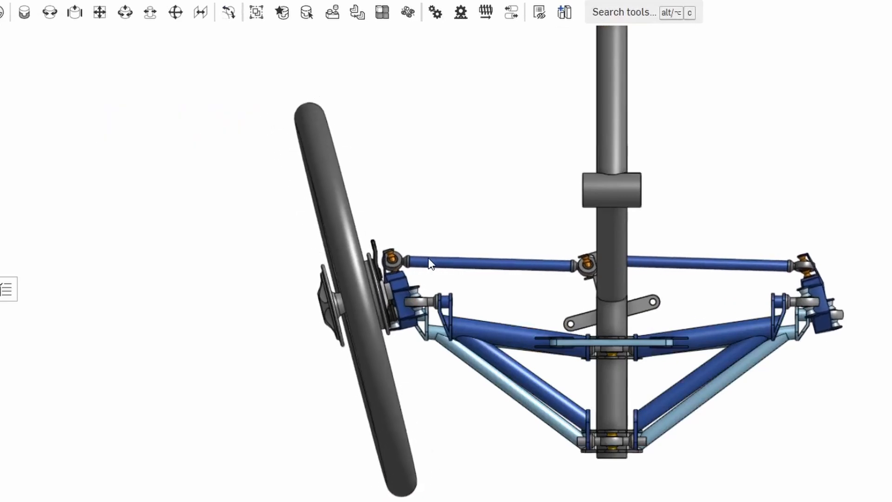
Rotate the assembly to view the tilting front end with wishbones, tie rods and wheel from the front.
left_click_drag(429, 263, 475, 263)
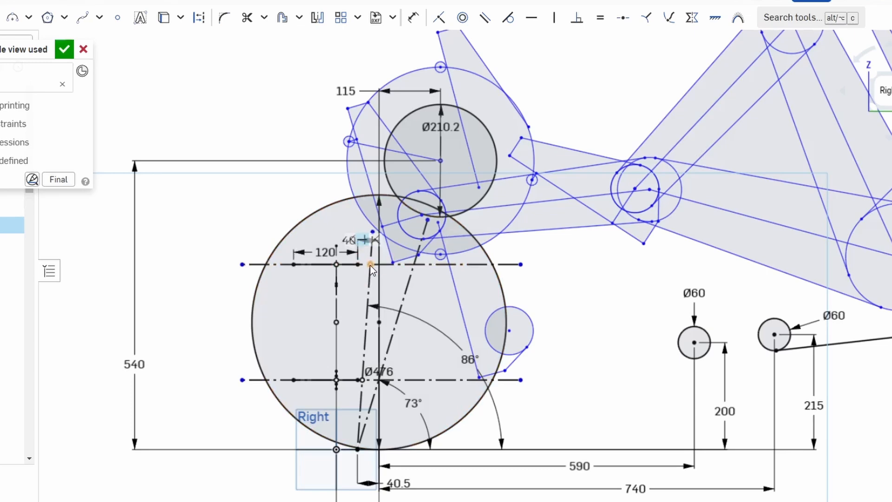
Mark the point where the 86° steering axis meets the upper horizontal line, 40 mm from centre.
left_click(378, 371)
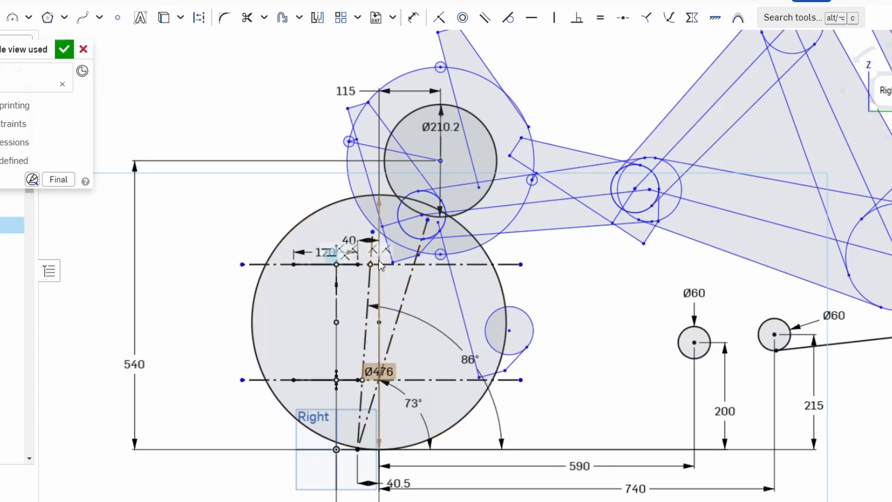
left_click(418, 264)
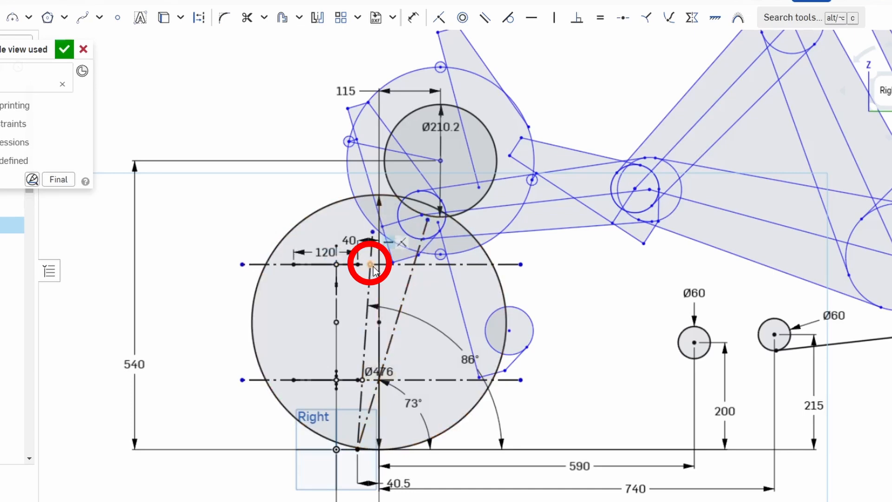
left_click(64, 50)
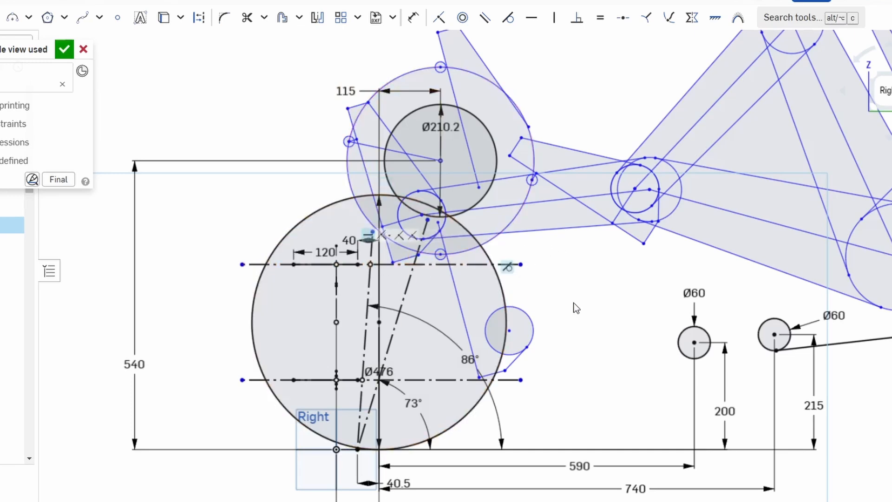
mouse_move(626, 297)
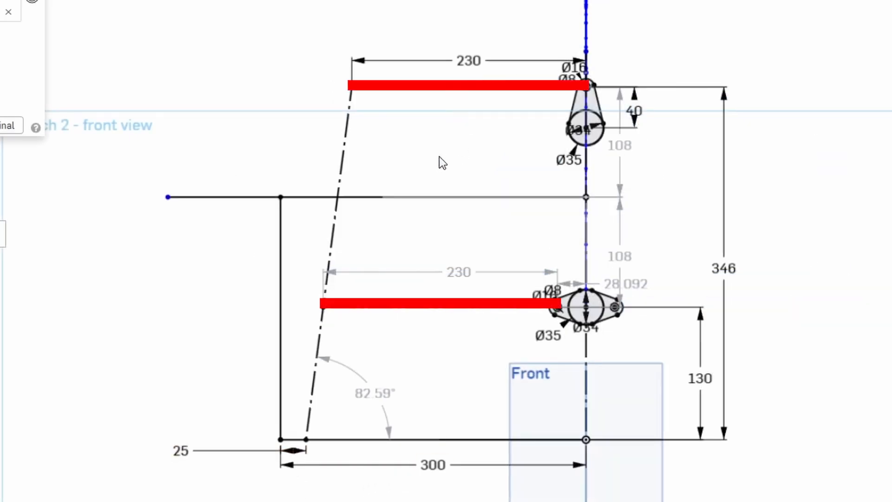
mouse_move(475, 140)
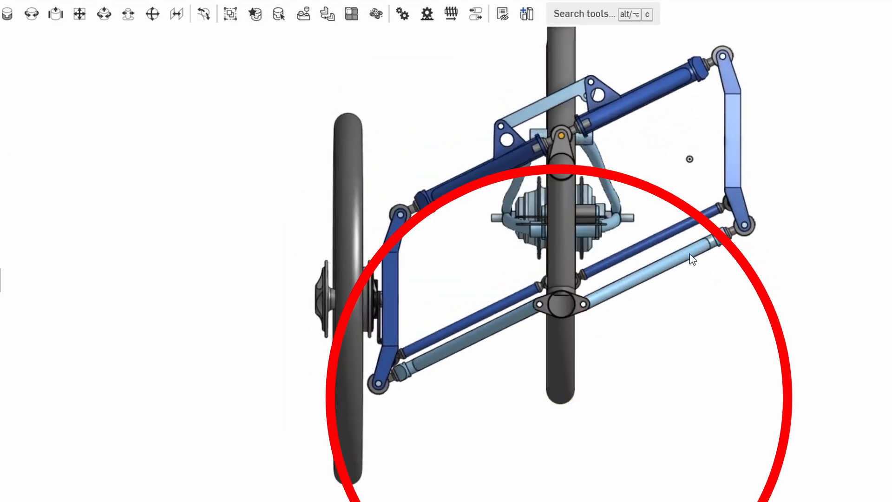
Point out the two 230-long horizontal construction lines in the front-view sketch.
left_click_drag(694, 260, 699, 371)
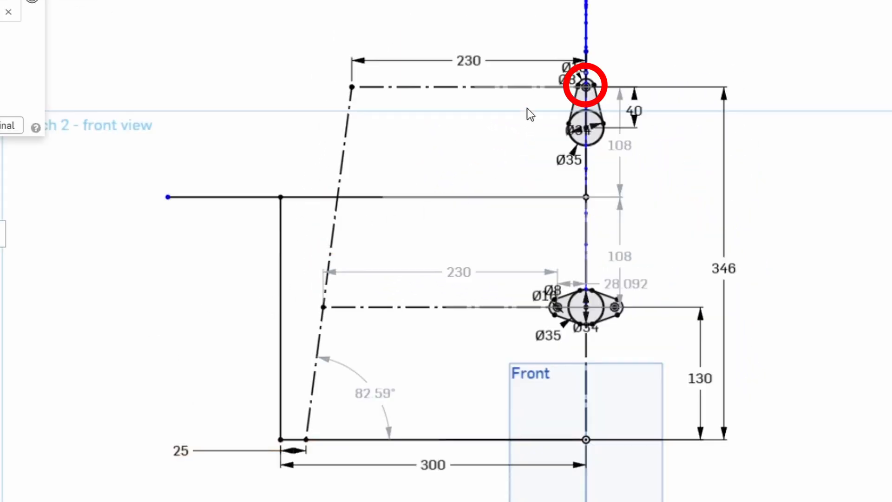
left_click(467, 313)
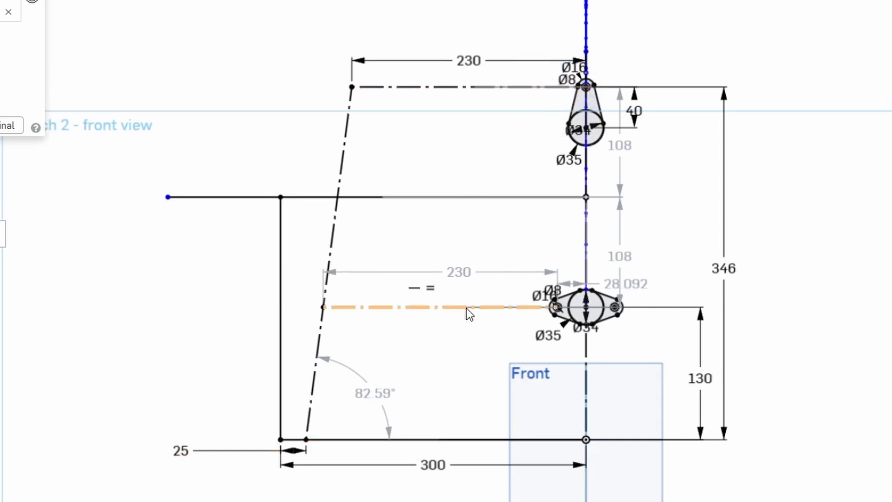
left_click(560, 308)
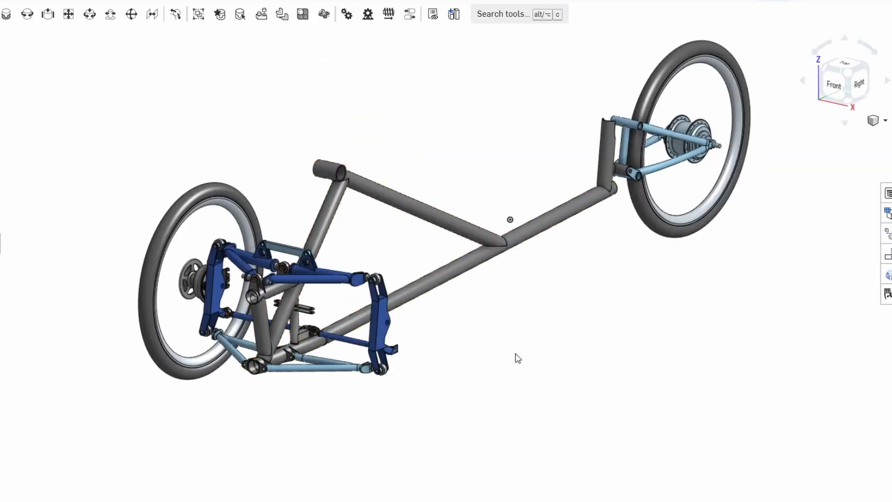
mouse_move(491, 354)
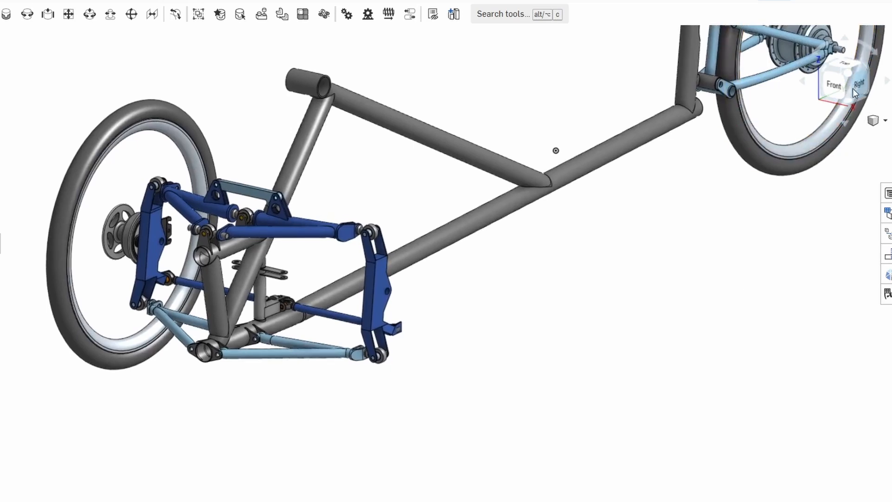
left_click(856, 82)
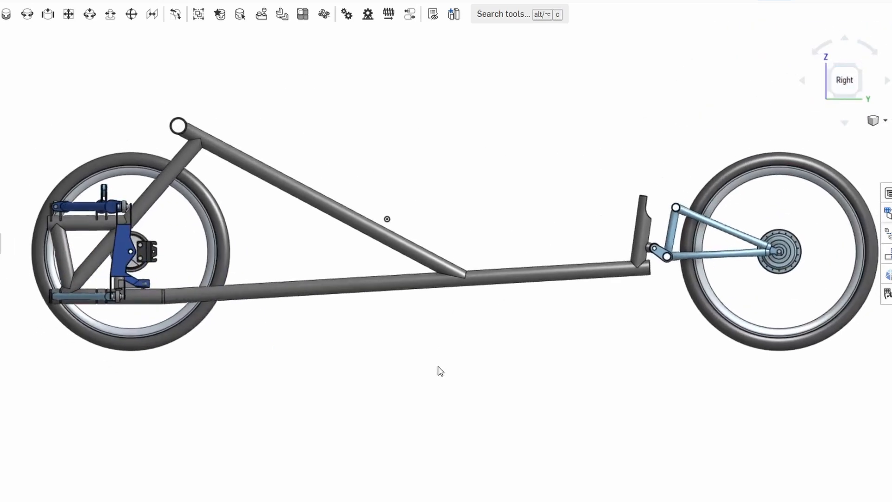
mouse_move(432, 367)
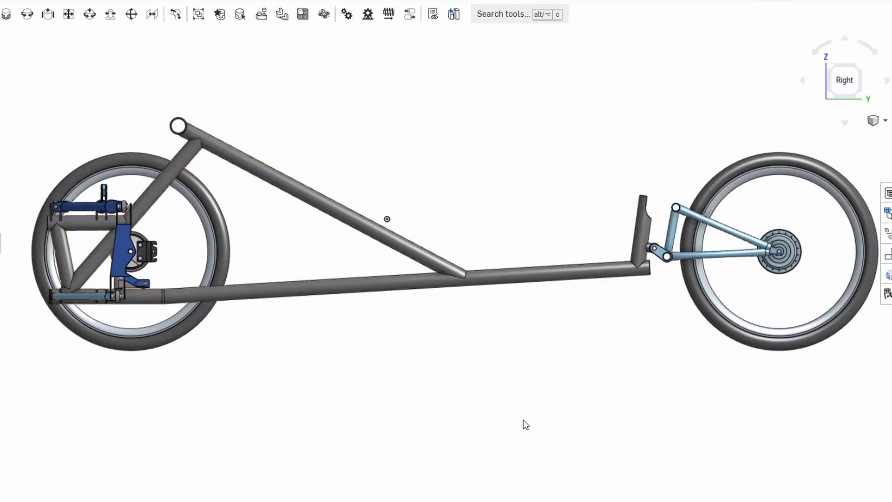
mouse_move(671, 319)
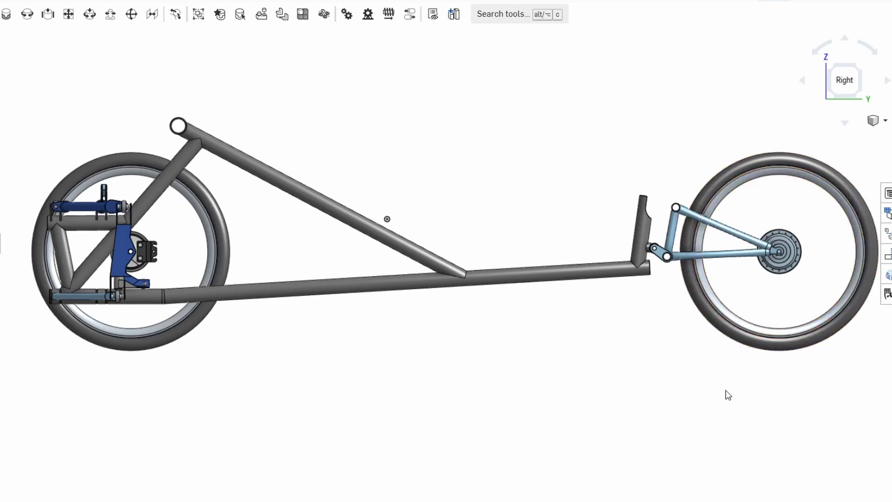
mouse_move(659, 279)
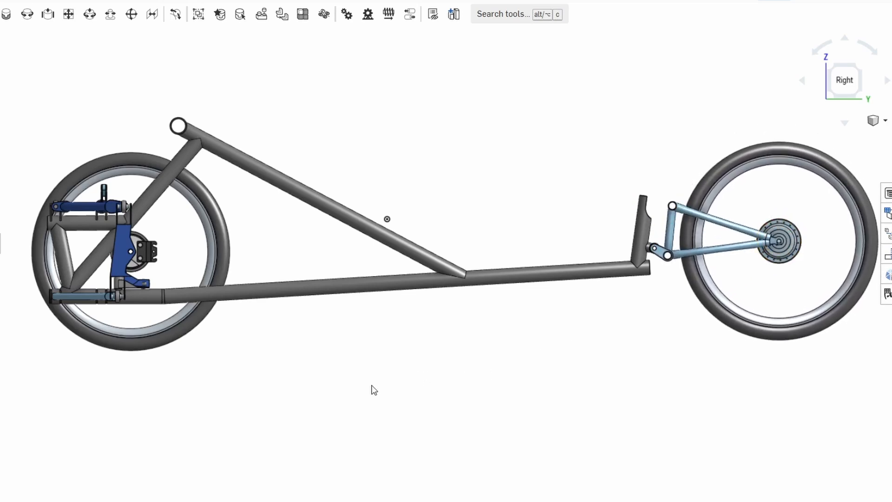
mouse_move(305, 369)
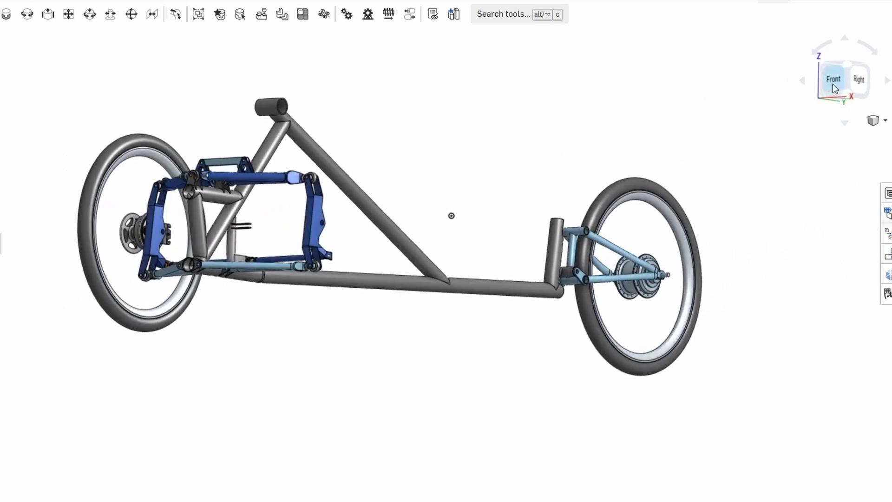
Show the trike assembly head-on using the Front view, revealing the blue wishbone linkage and tie rods.
left_click(832, 78)
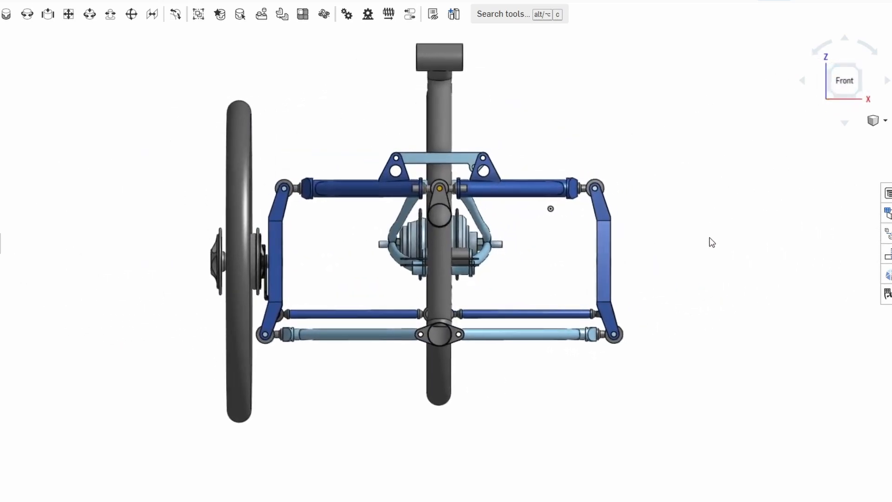
mouse_move(563, 348)
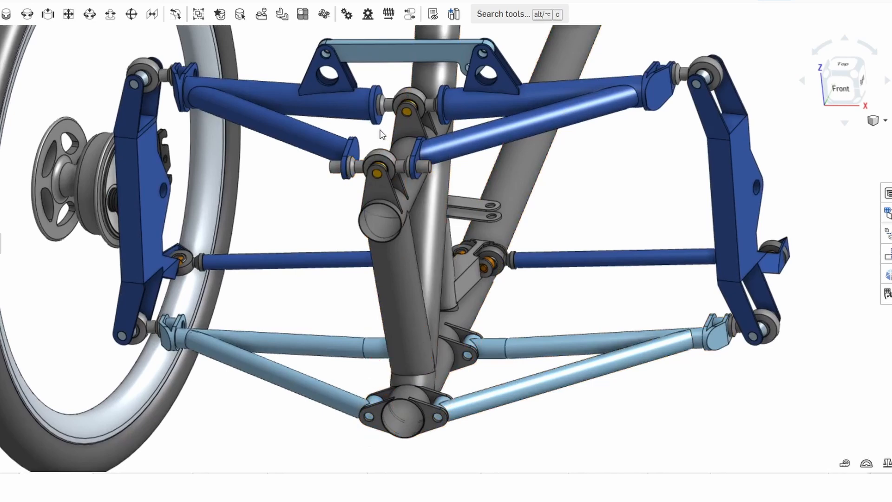
mouse_move(380, 137)
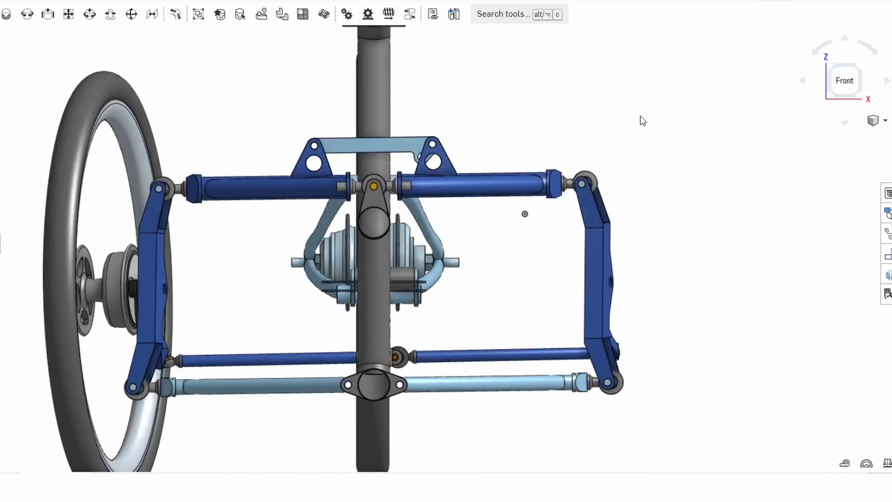
mouse_move(520, 112)
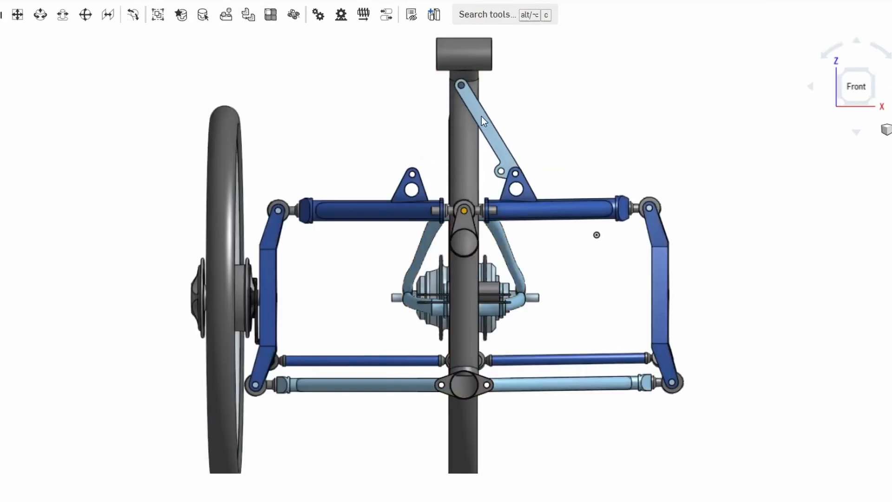
Drag the lower light-blue link to tilt the front end and animate its mates.
left_click(287, 385)
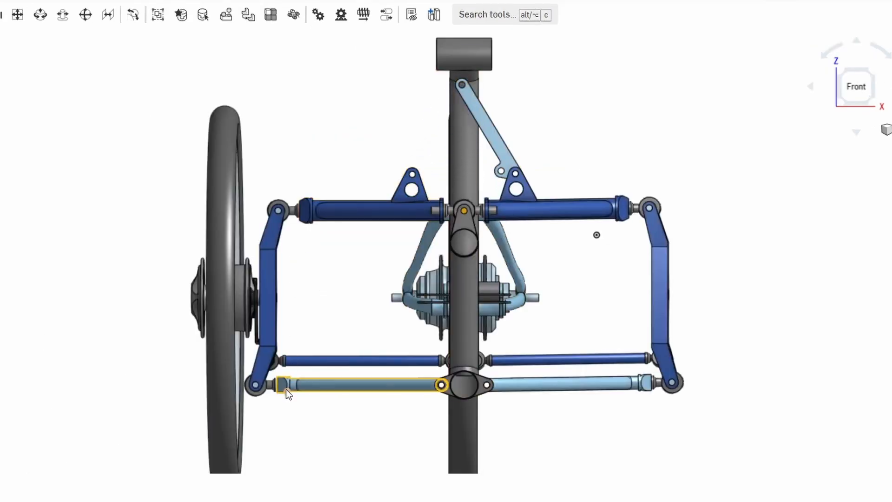
left_click_drag(284, 387, 333, 301)
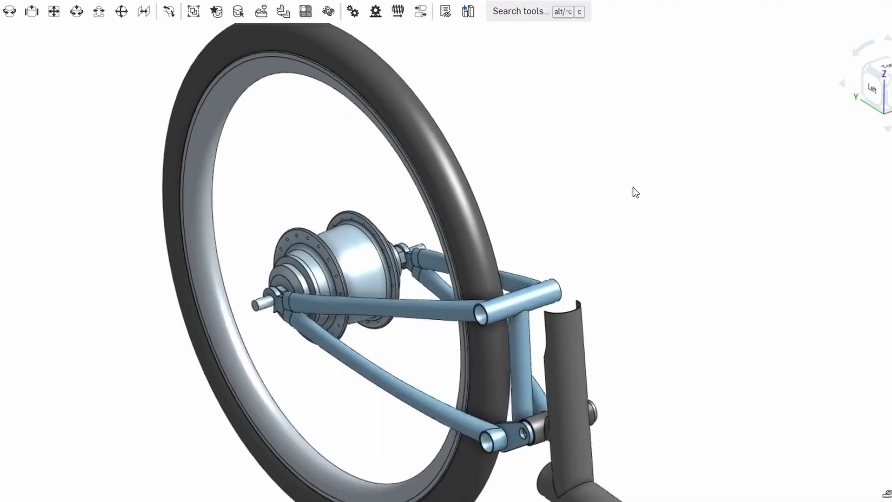
left_click_drag(636, 191, 552, 364)
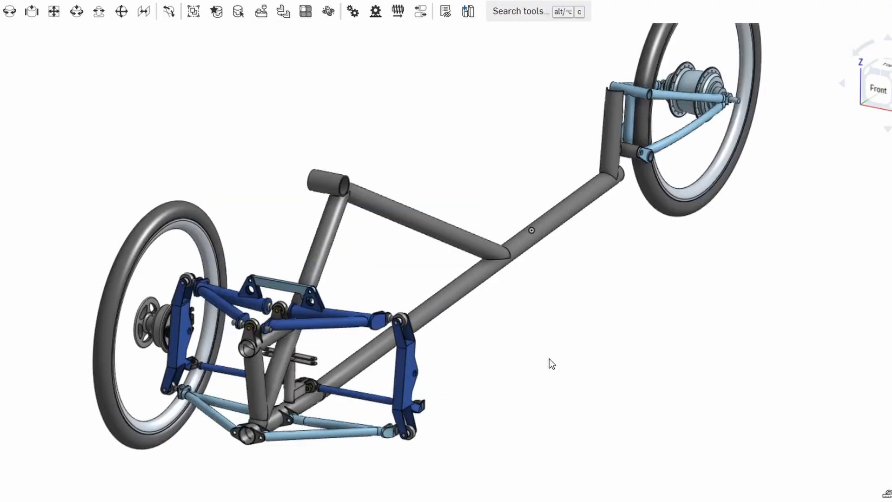